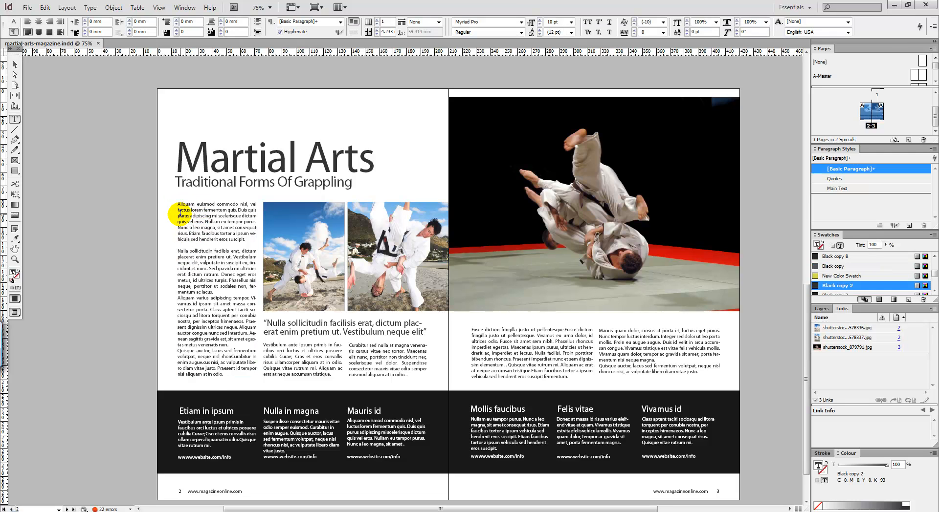
# - Place the insertion point before 'Aliquam' in the opening paragraph and zoom to 100%
pyautogui.click(179, 212)
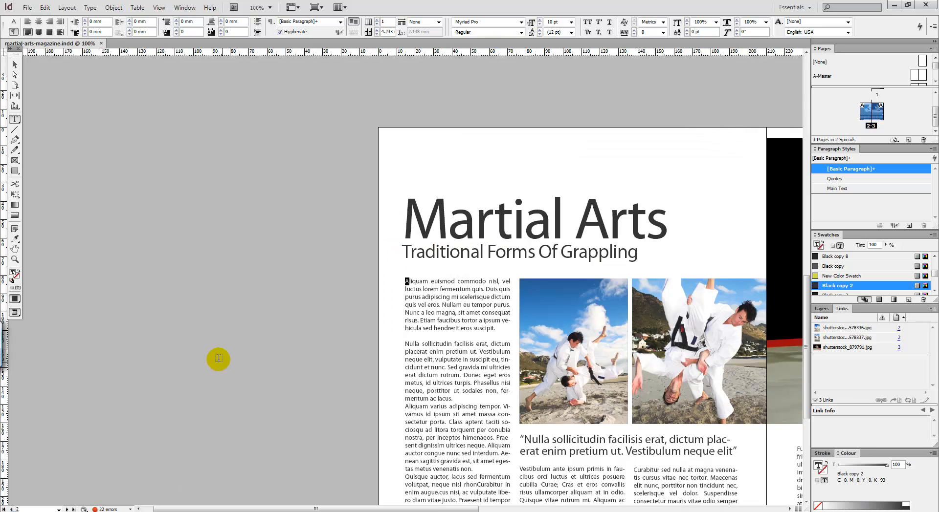
pyautogui.scroll(-3)
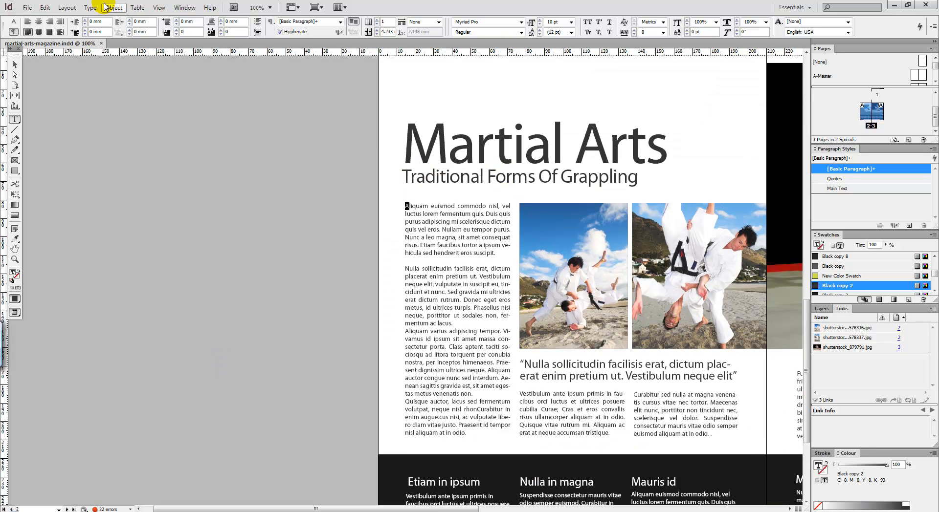